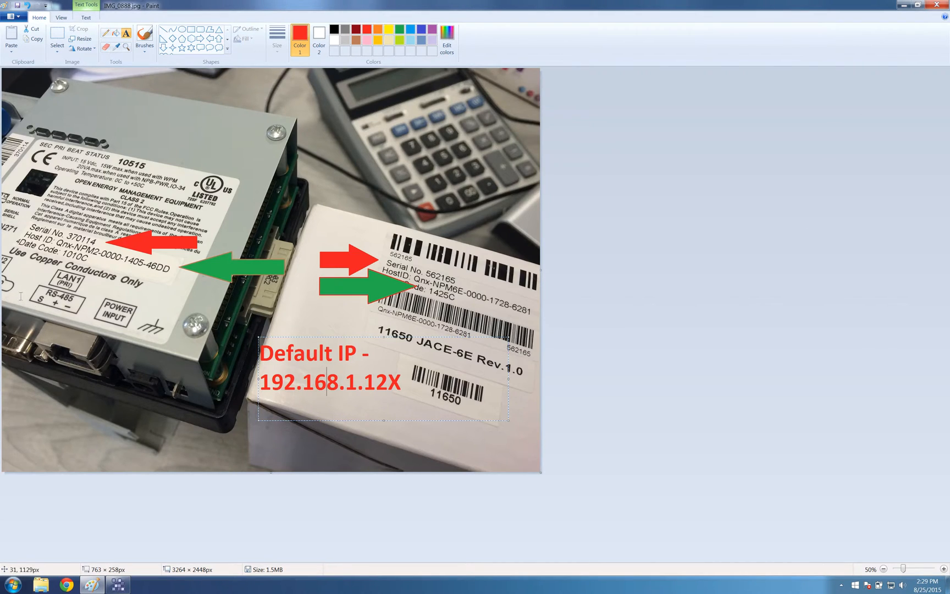
Step: Leave the annotated controller photo in Paint and bring WorkPlace AX to the front
click(118, 583)
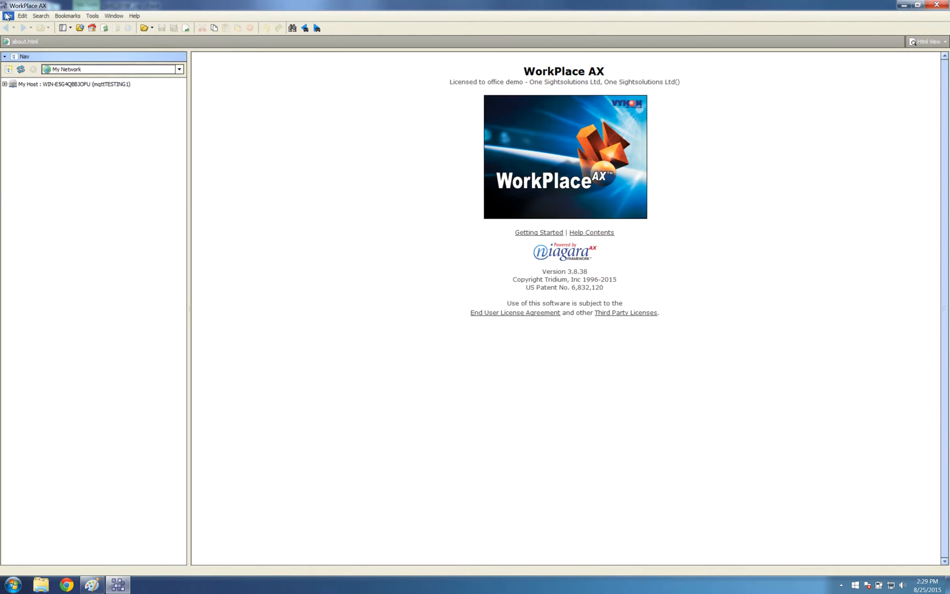
Step: Open a platform connection to host 192.168.1.129
click(8, 16)
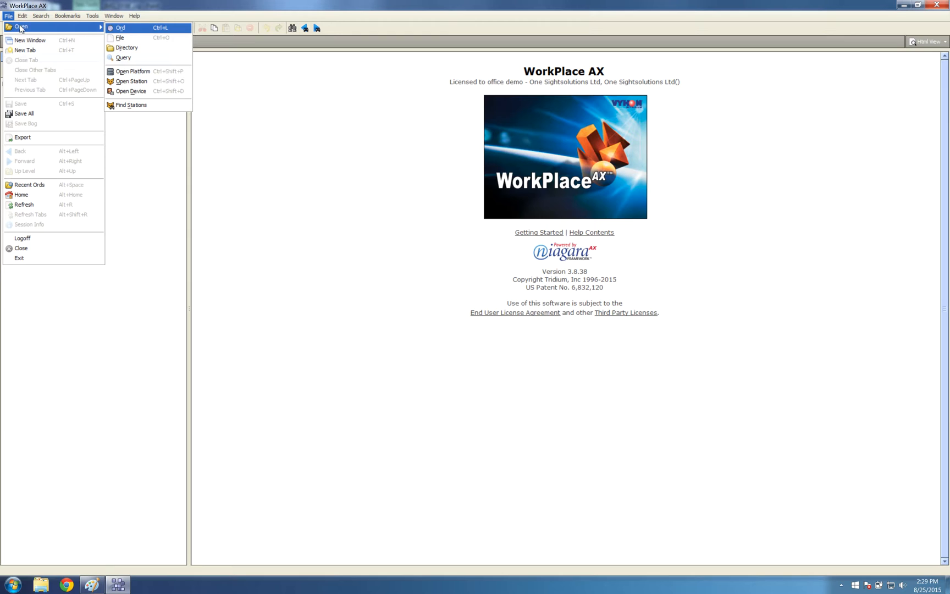
click(132, 70)
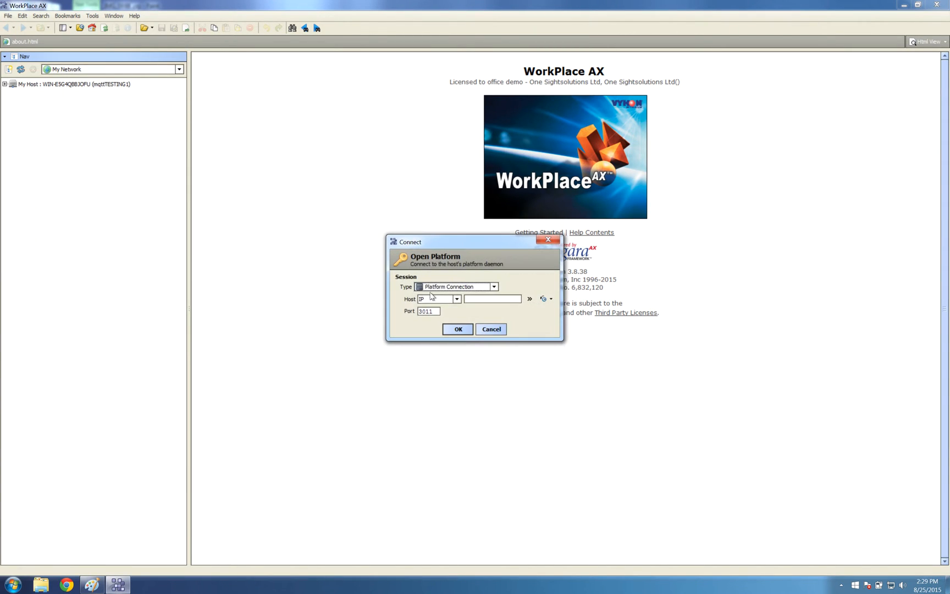
click(491, 298)
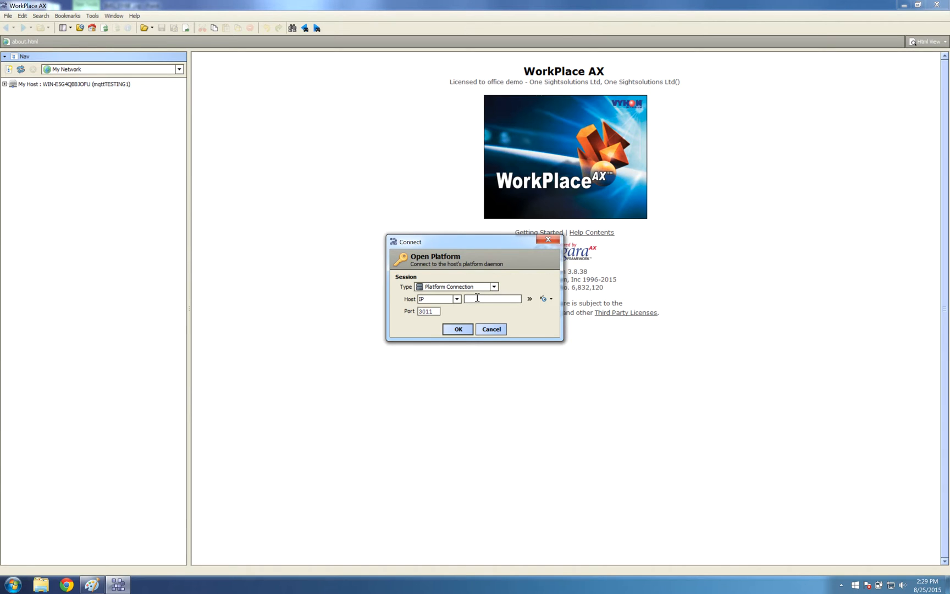
text(192.168.1.1)
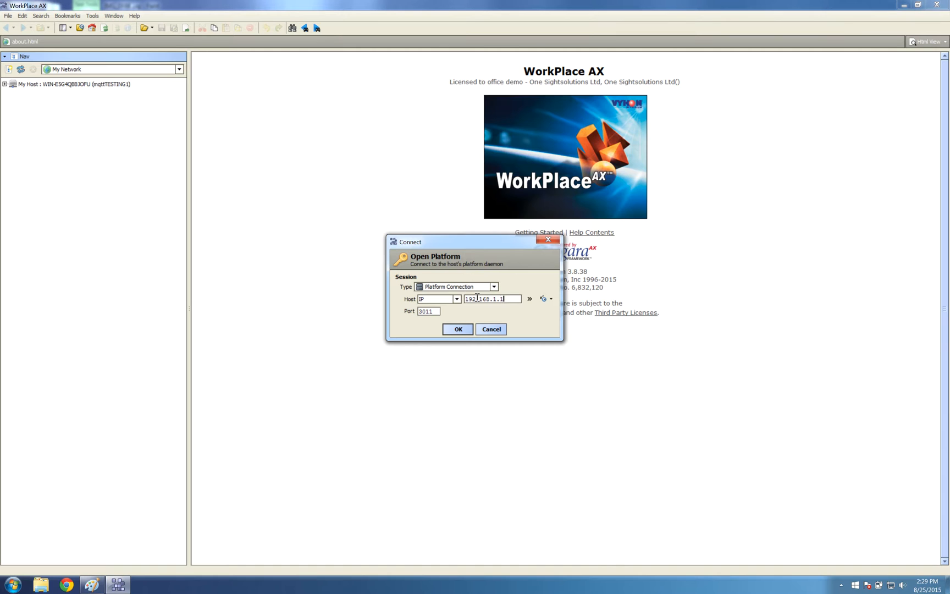
text(29)
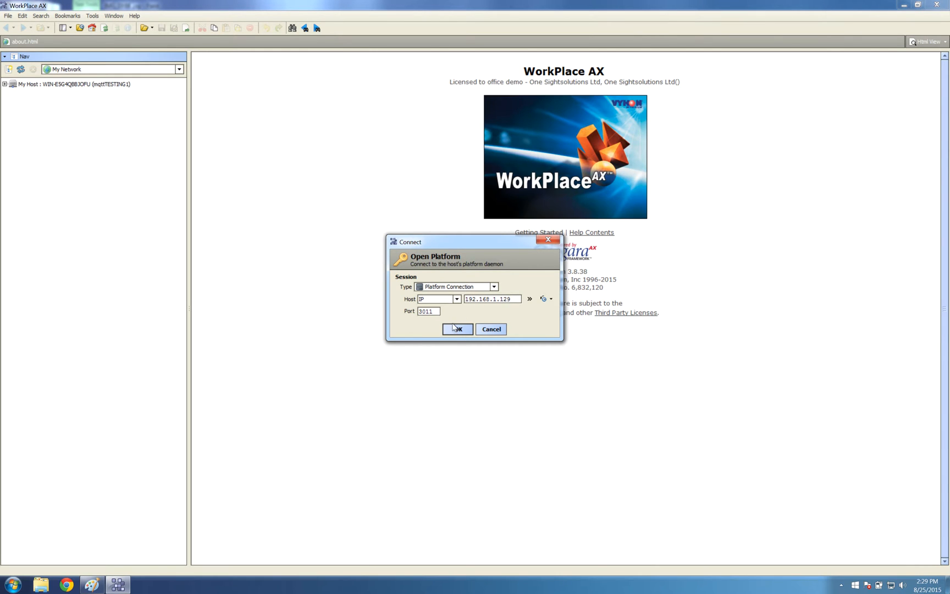
click(457, 329)
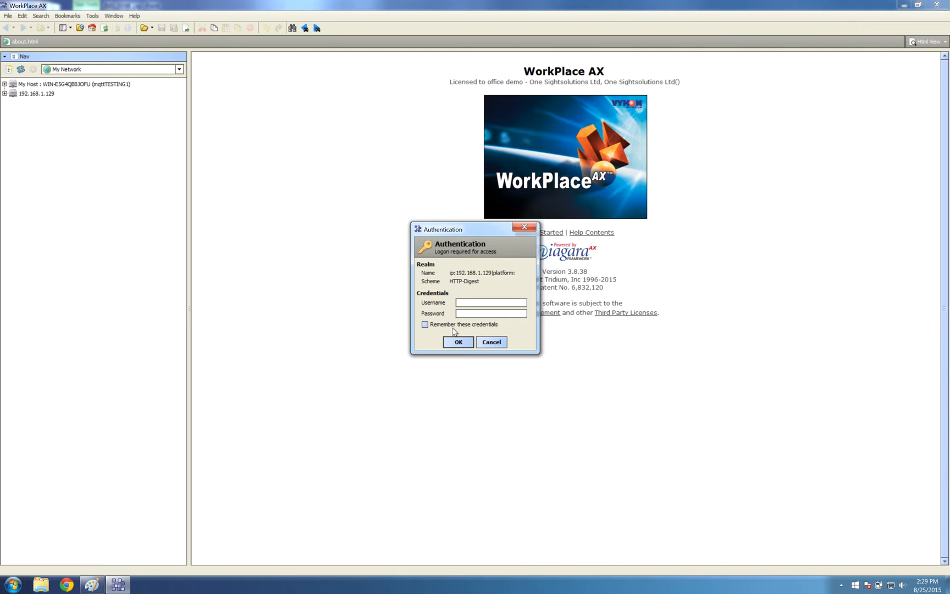
Step: Log in to the platform with username tridium and its password
text(tridium)
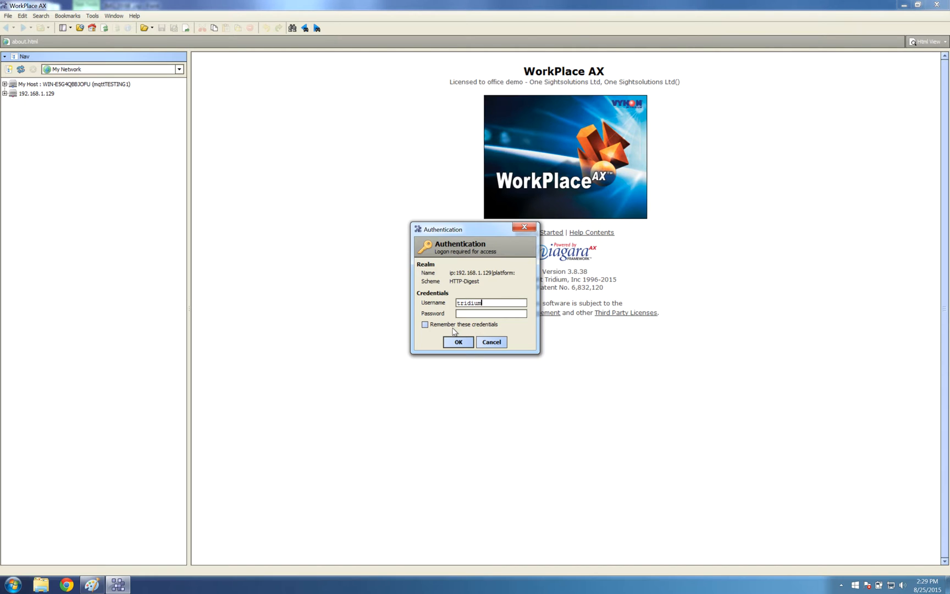
text(••)
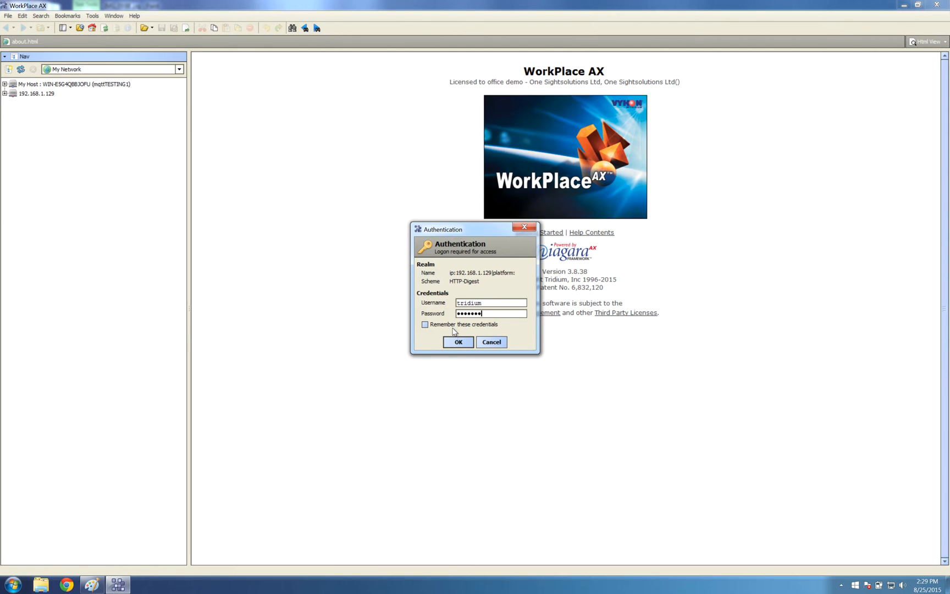
click(458, 342)
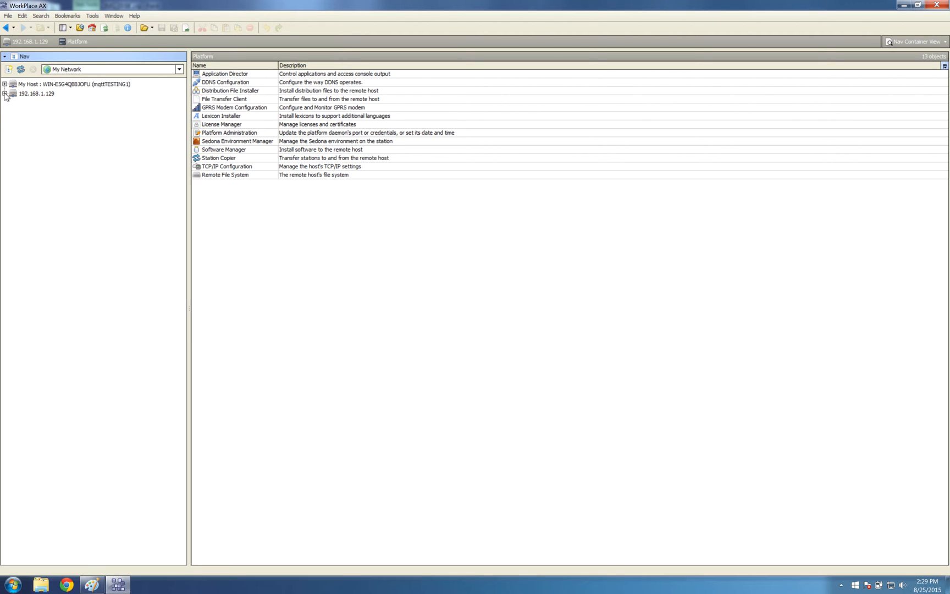
Step: Launch the Commissioning Wizard on the controller's Platform and accept the default steps
click(5, 94)
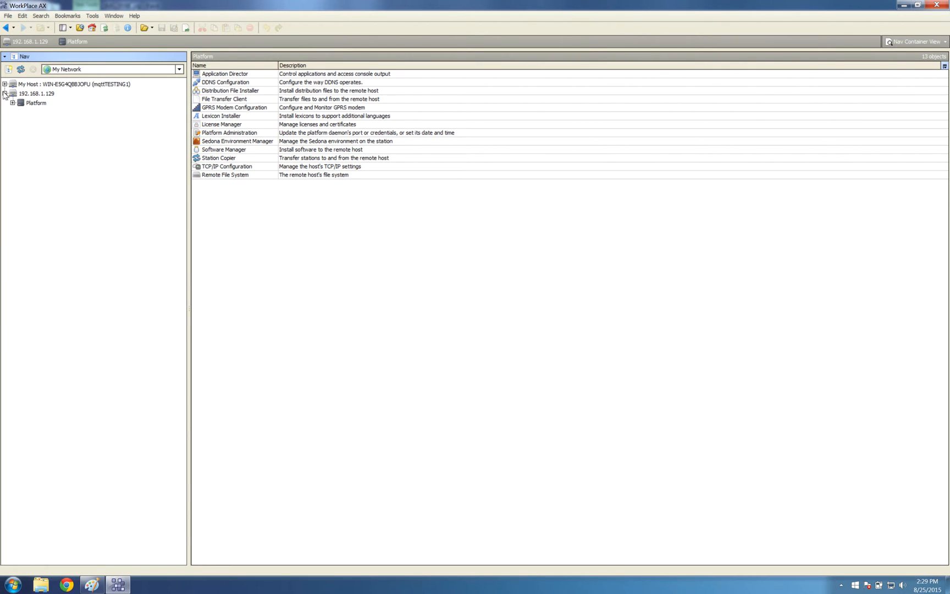
right_click(35, 102)
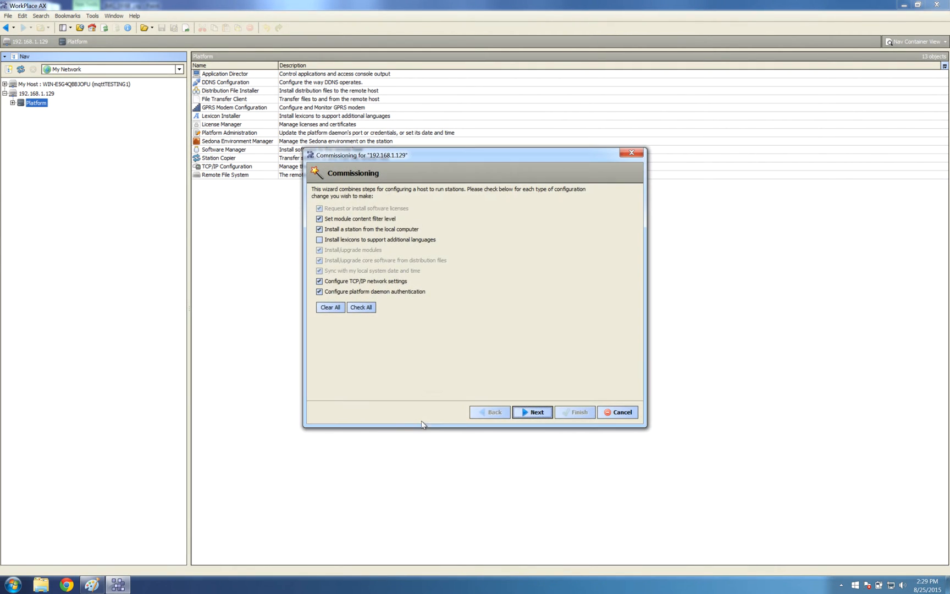
mouse_move(515, 411)
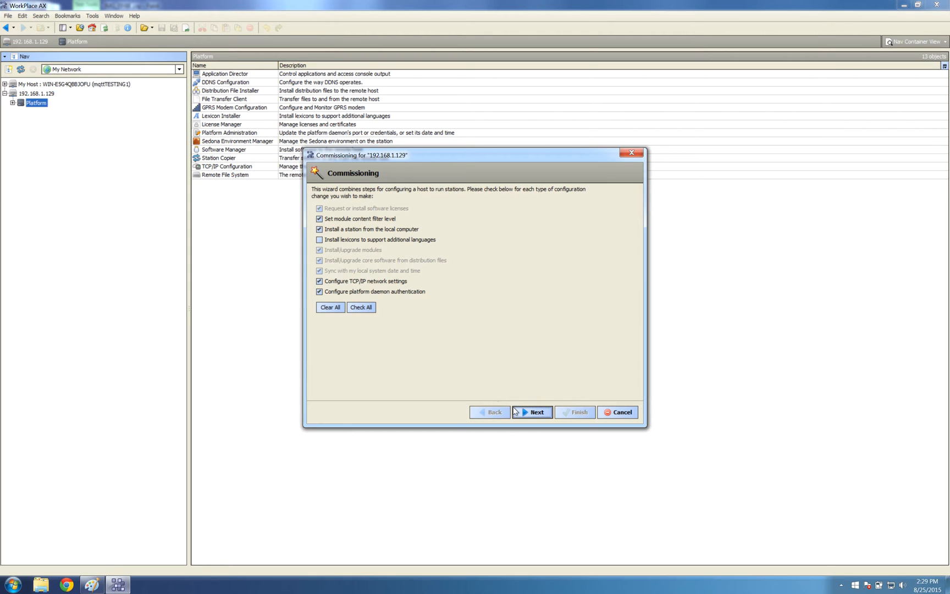
click(535, 411)
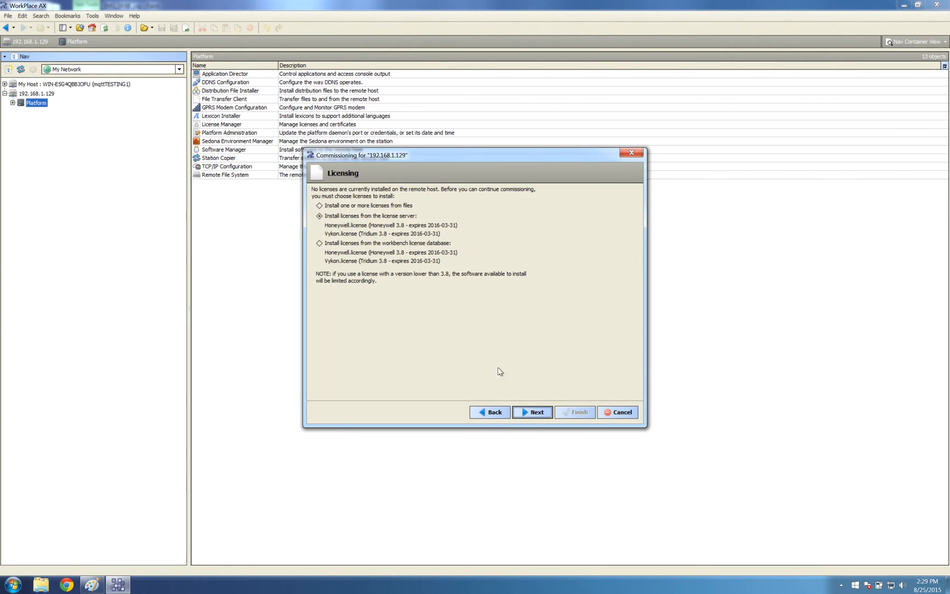
mouse_move(329, 238)
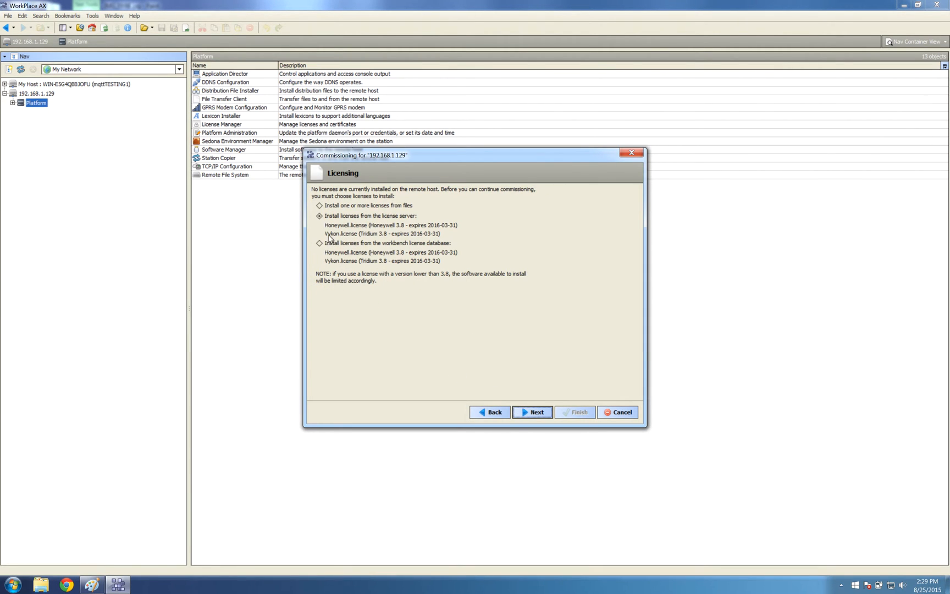
Step: Choose licenses from the license server and mark found certificates for installation
click(533, 412)
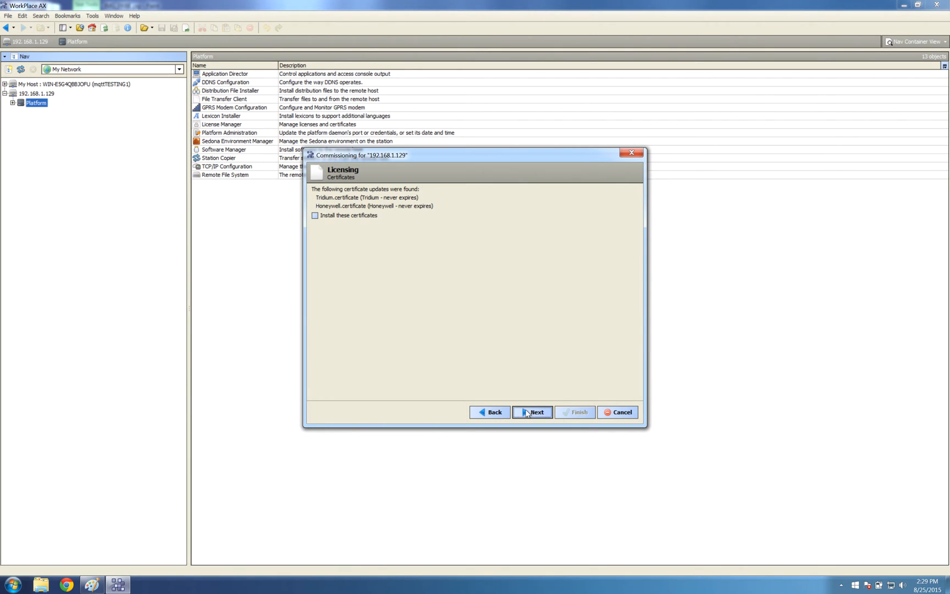
click(314, 215)
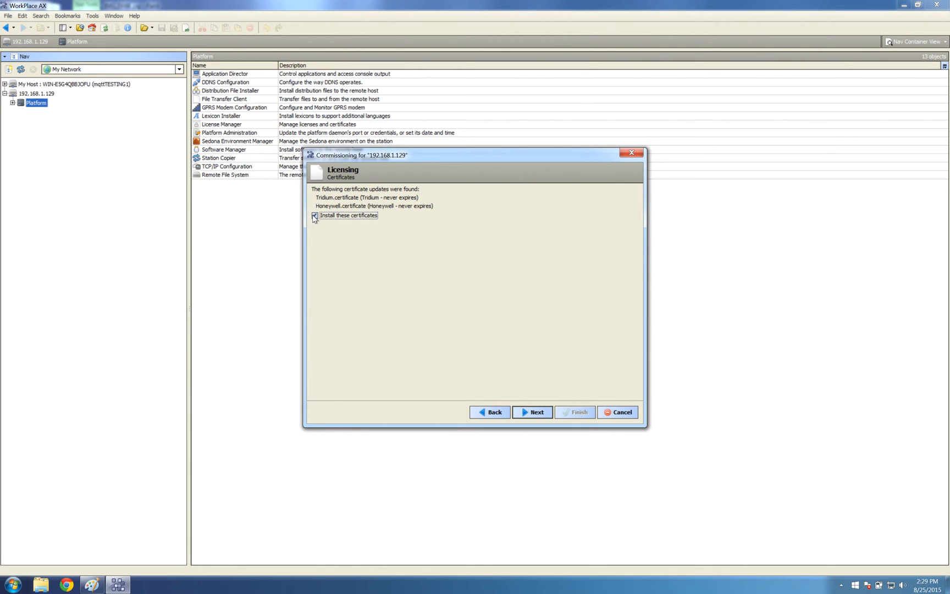
click(535, 411)
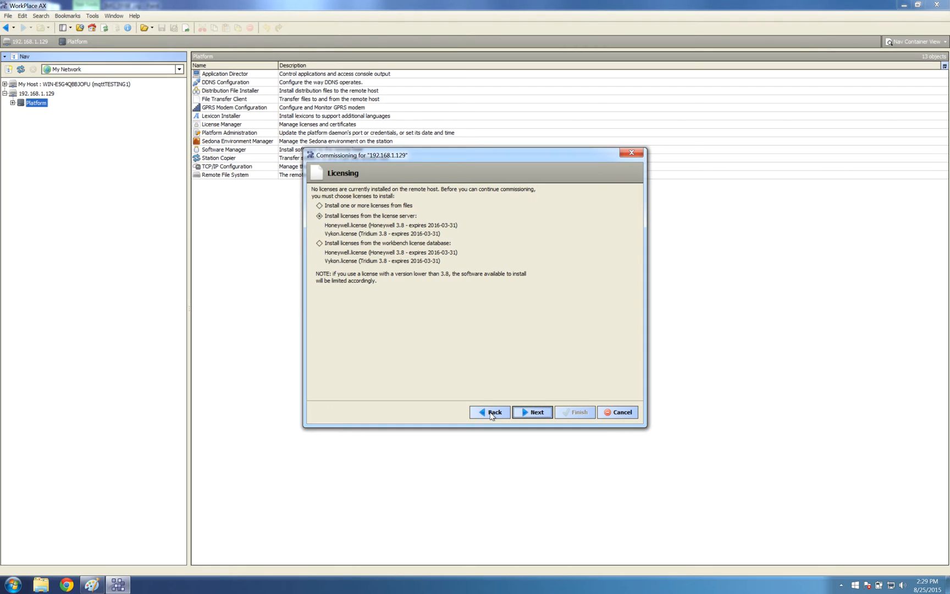
mouse_move(346, 206)
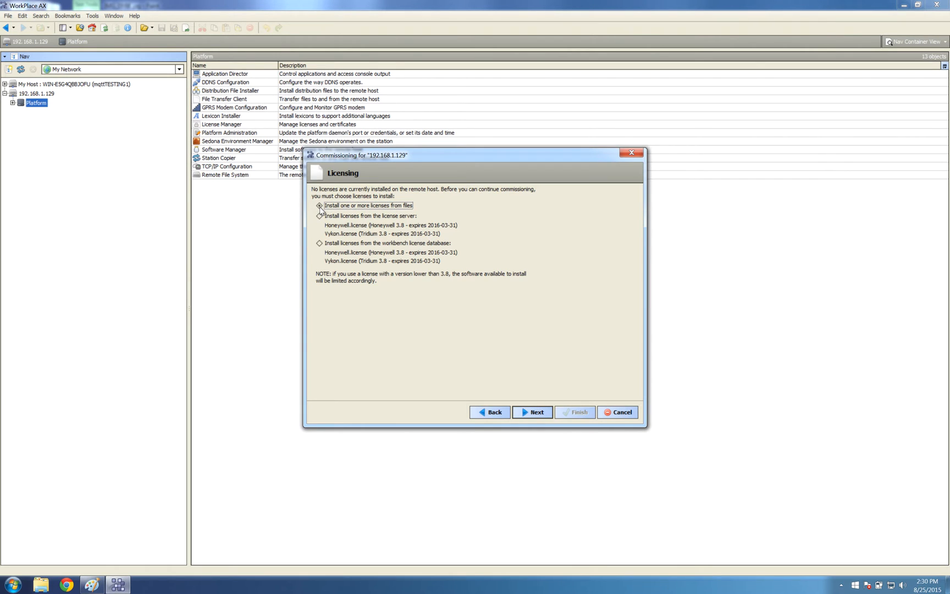
click(532, 412)
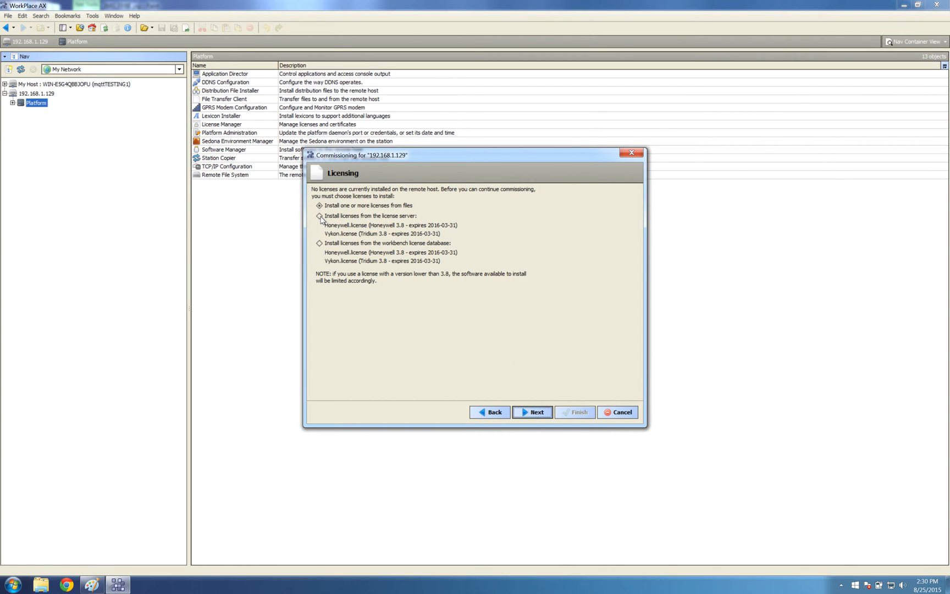
click(319, 215)
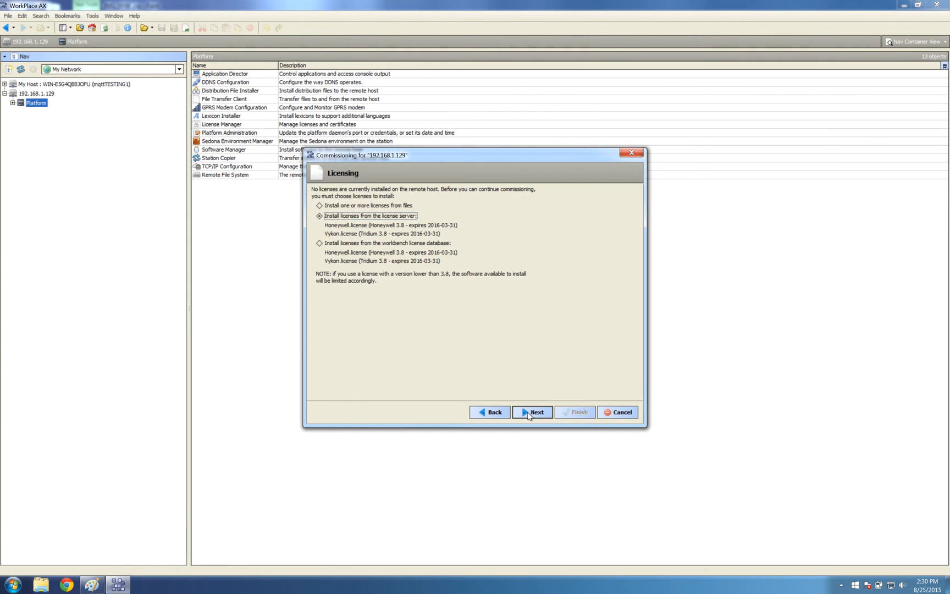
click(531, 412)
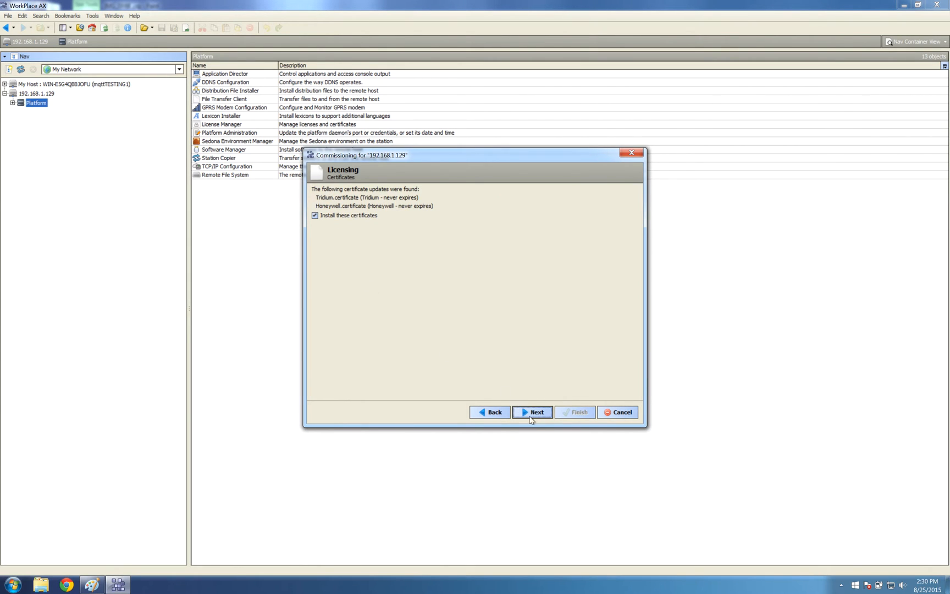
click(532, 412)
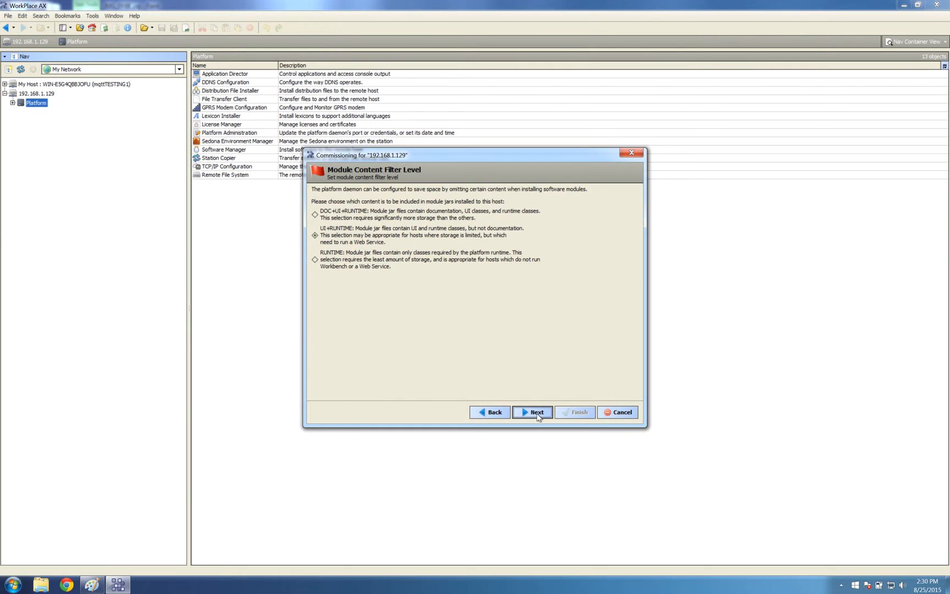
Step: Keep the UI+RUNTIME content level and install NewStation with auto-start
click(532, 412)
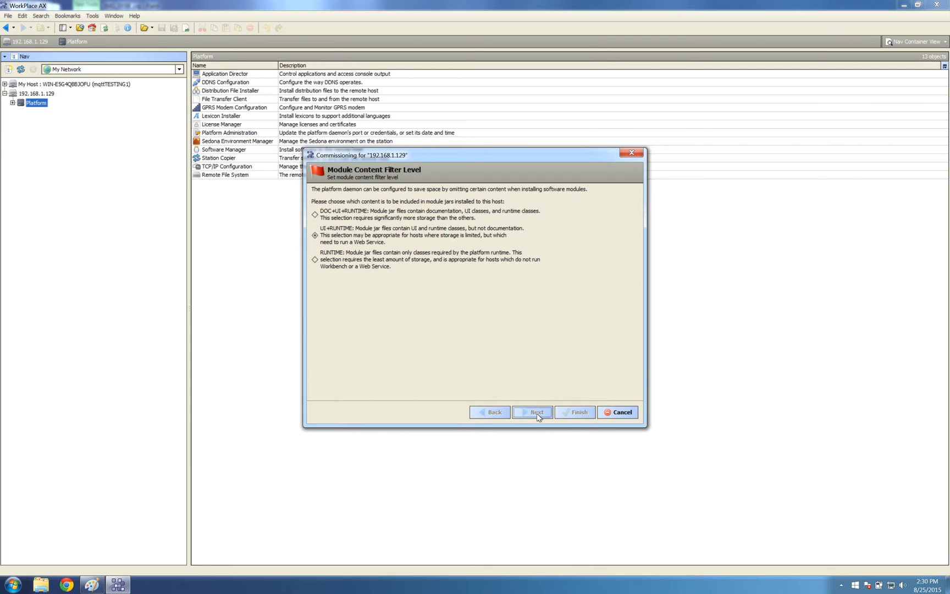
click(535, 411)
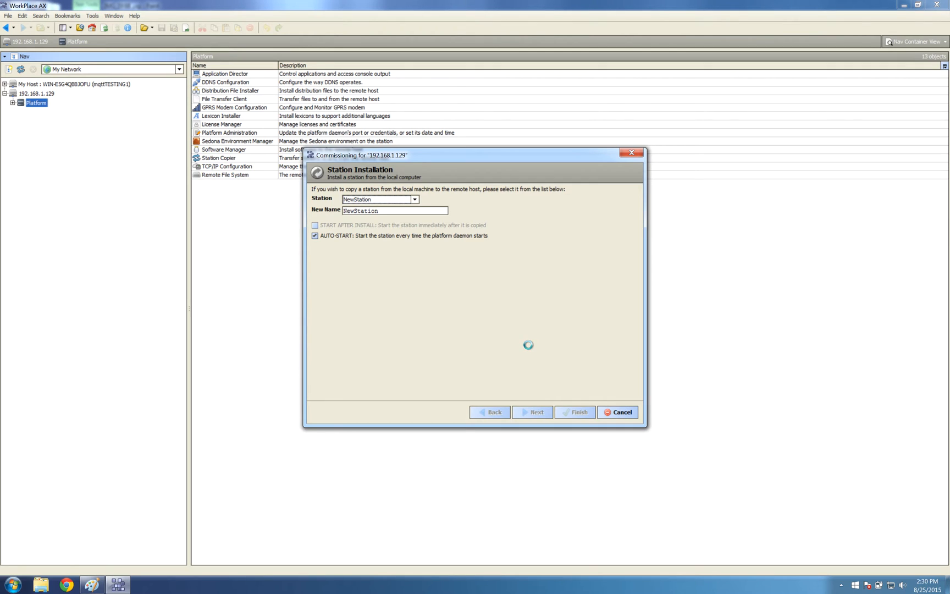
click(532, 412)
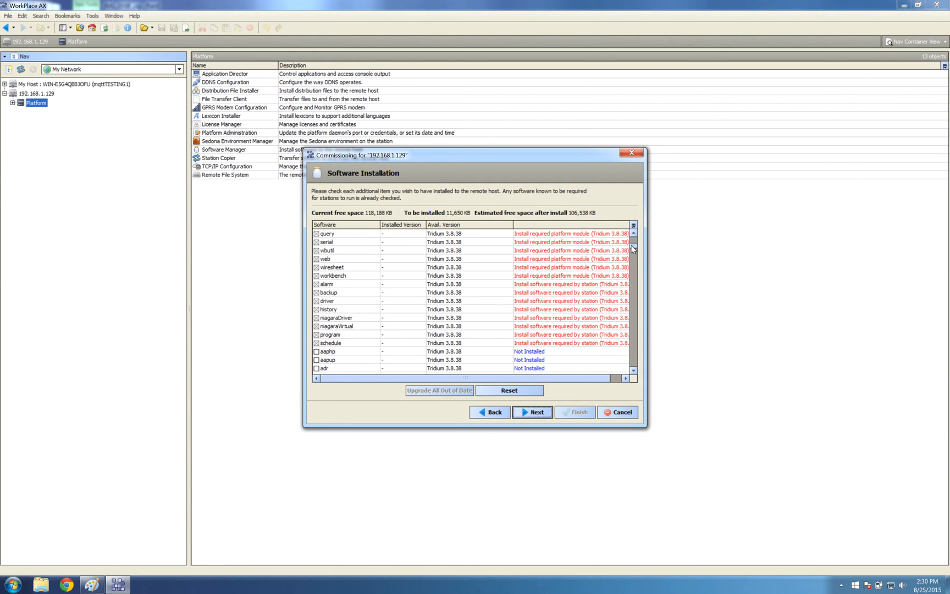
Step: Add the axCommunity module to the software list and pass distribution file installation
scroll(down, 3)
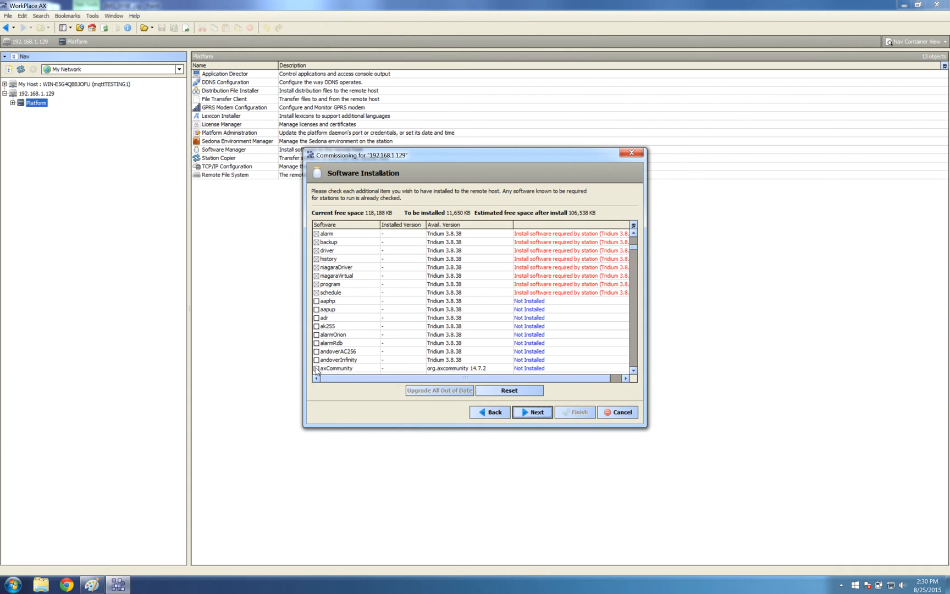
click(509, 390)
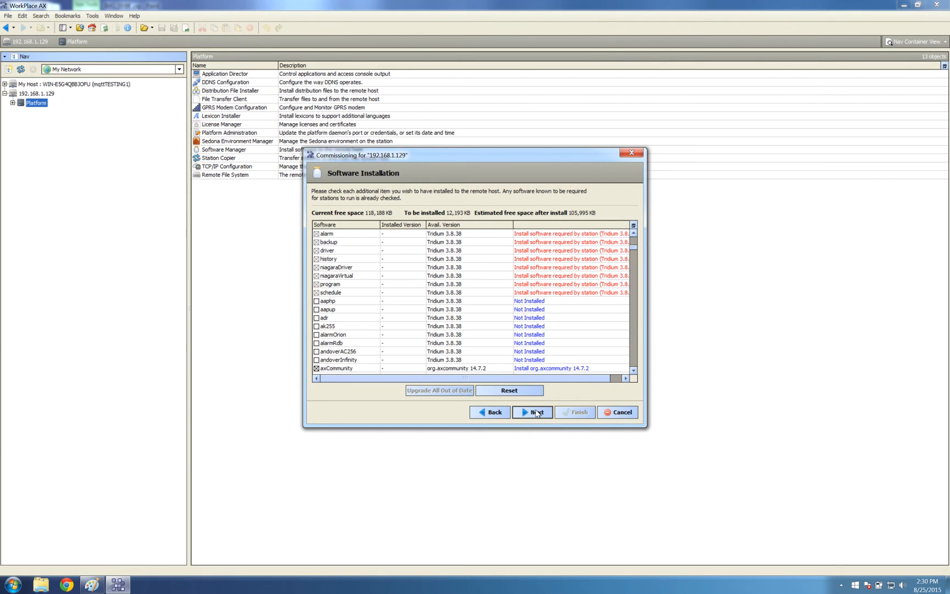
click(532, 412)
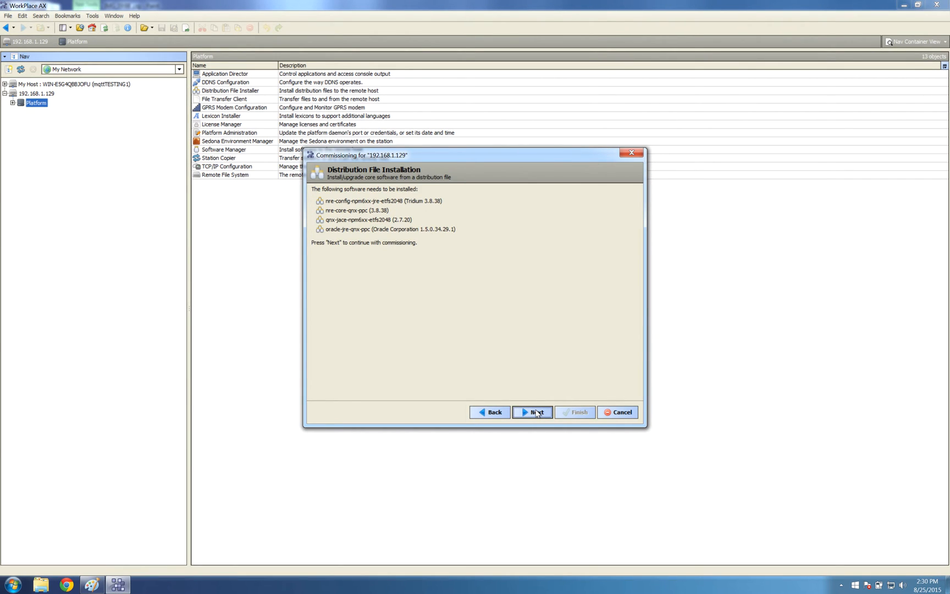
click(537, 412)
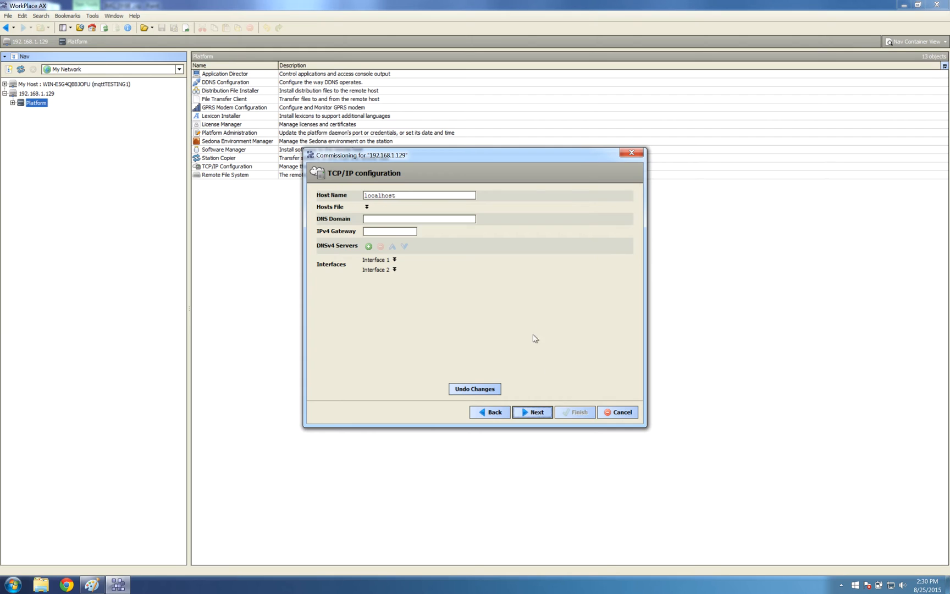
Step: Give interface 1 address 172.16.7.21 with gateway 172.16.7.254
click(393, 260)
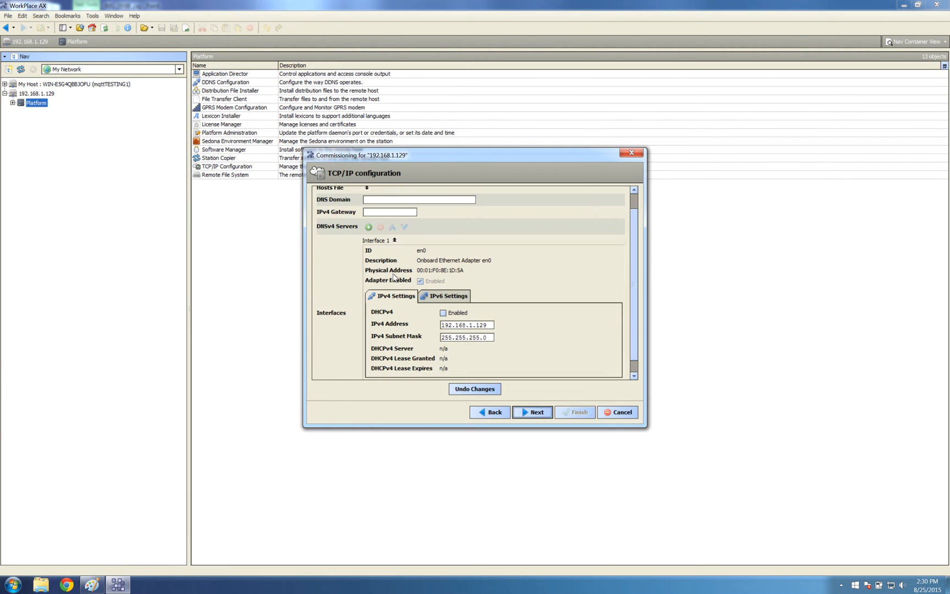
click(390, 212)
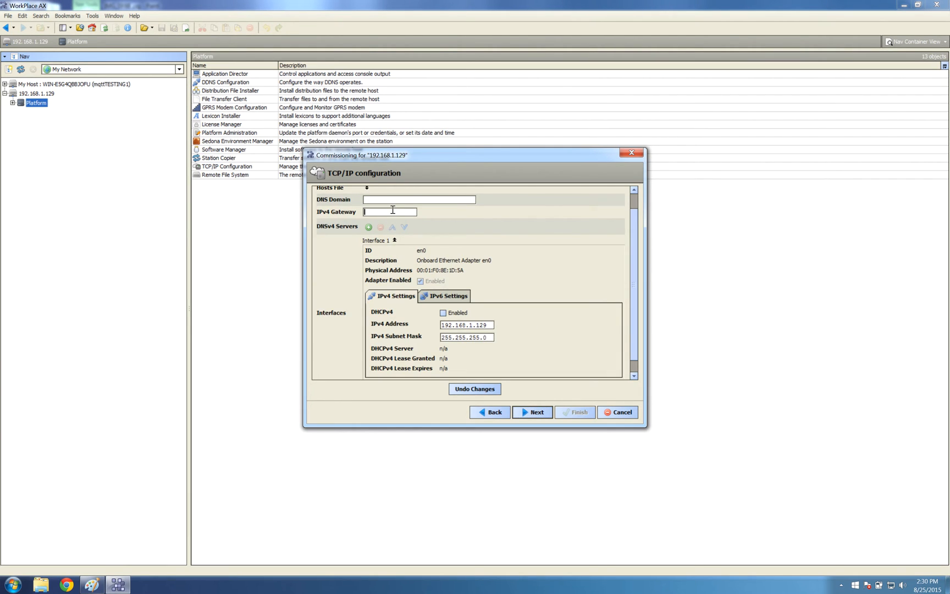
text(172.16.7.254)
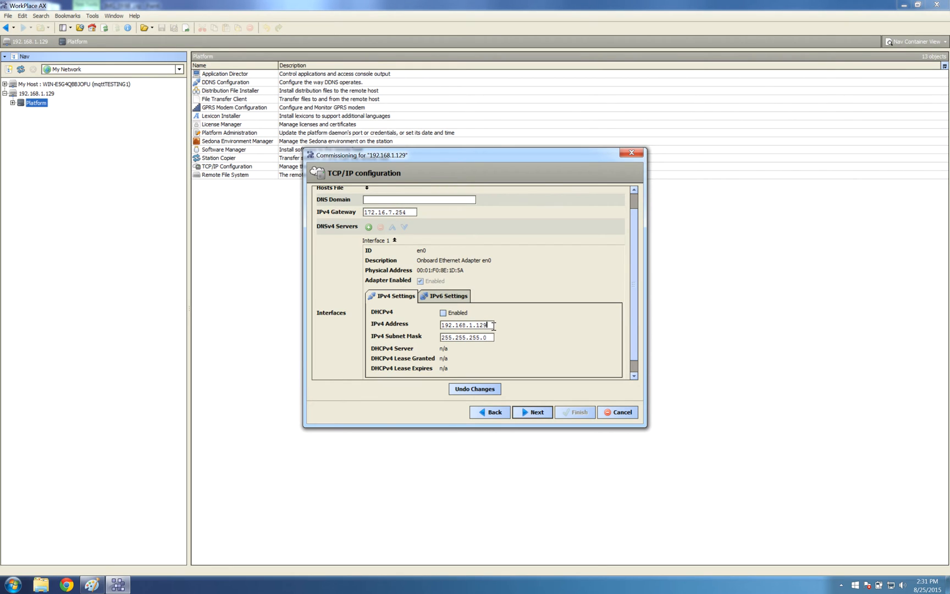
text(172.16)
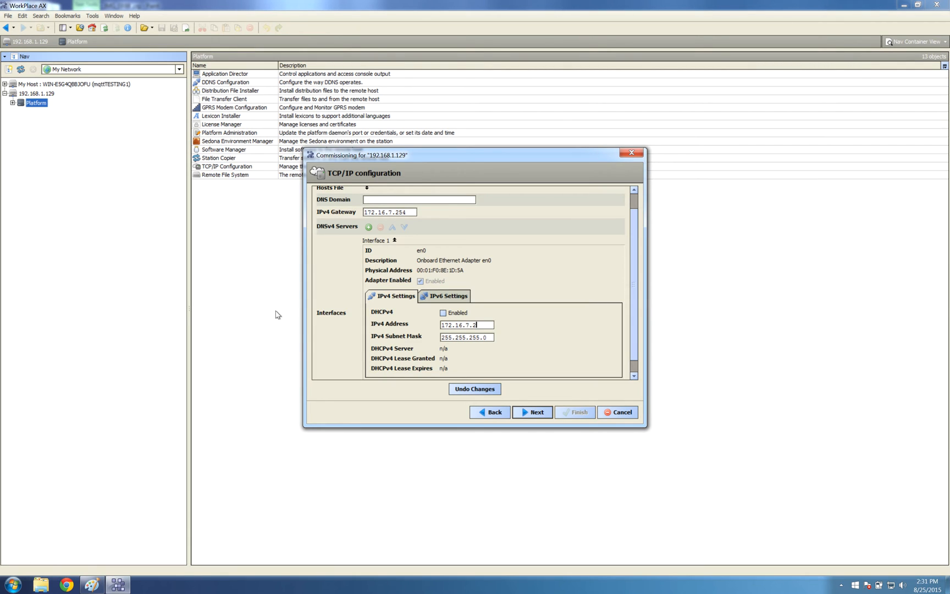
text(1)
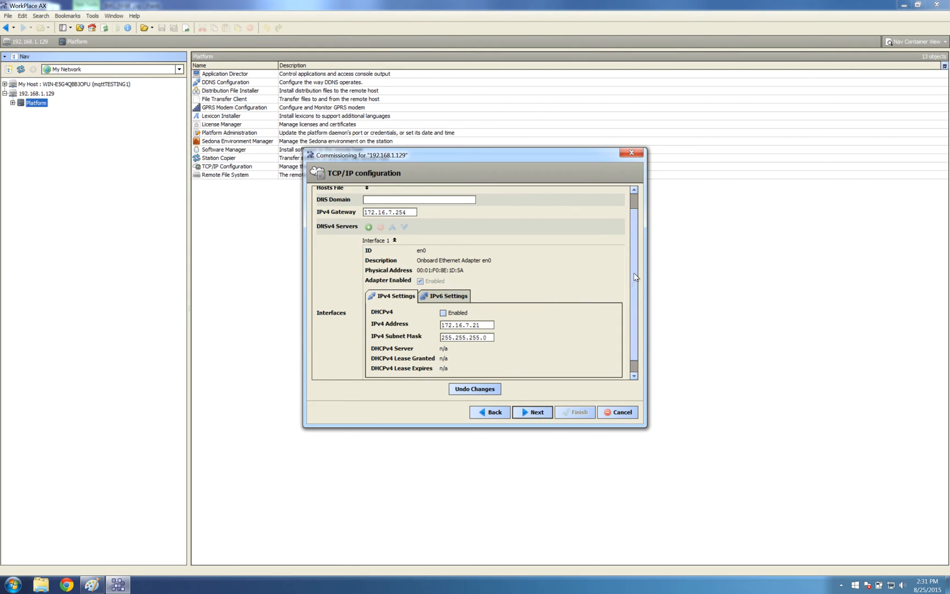
Step: Enable interface 2 at 192.168.1.150 with mask 255.255.255.0 and continue
scroll(down, 3)
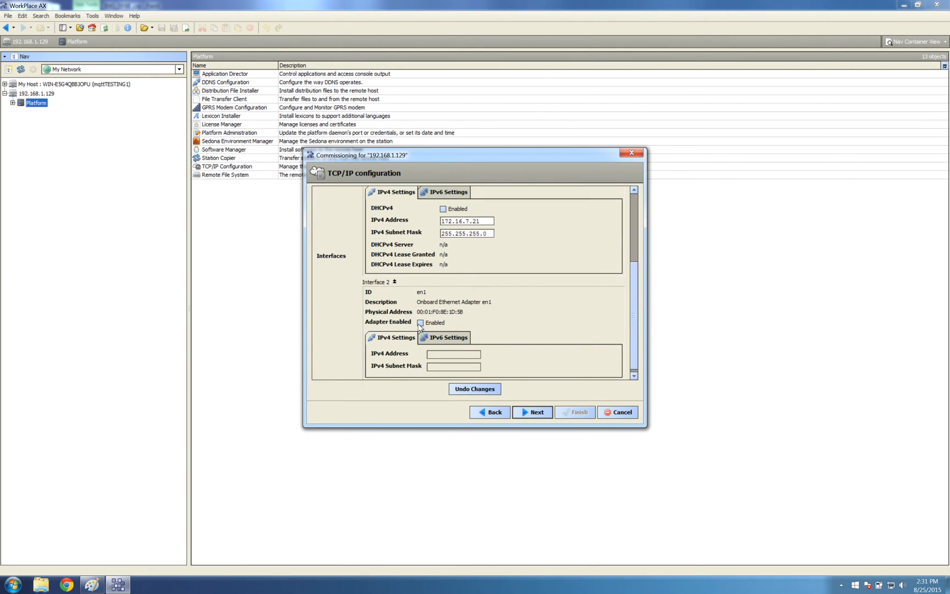
click(420, 322)
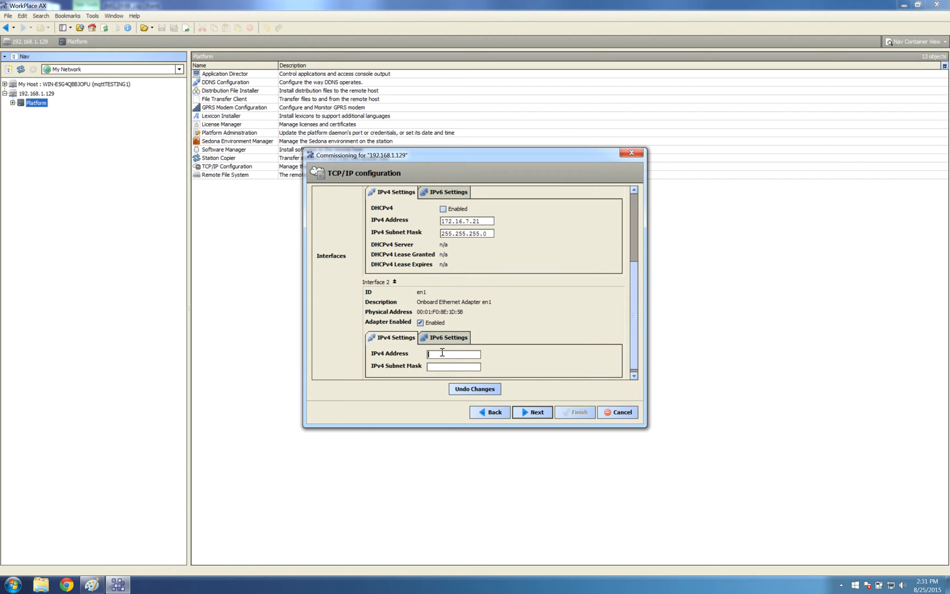
text(192.1)
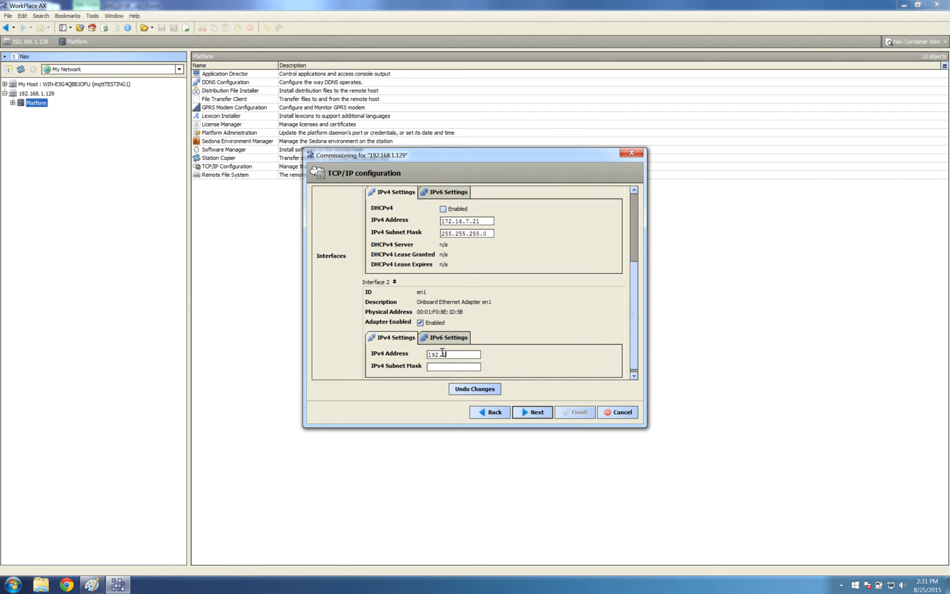
text(68.)
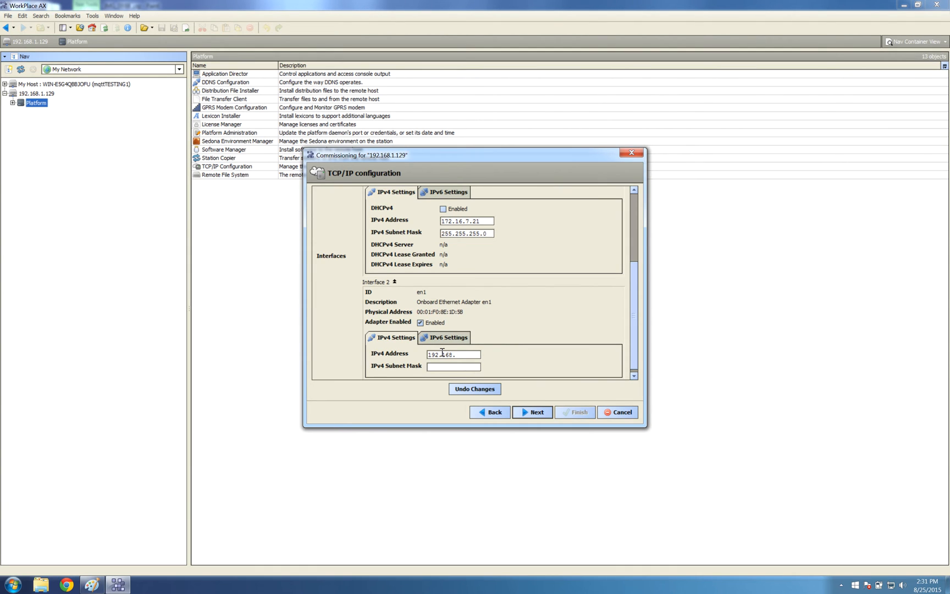
text(1.1)
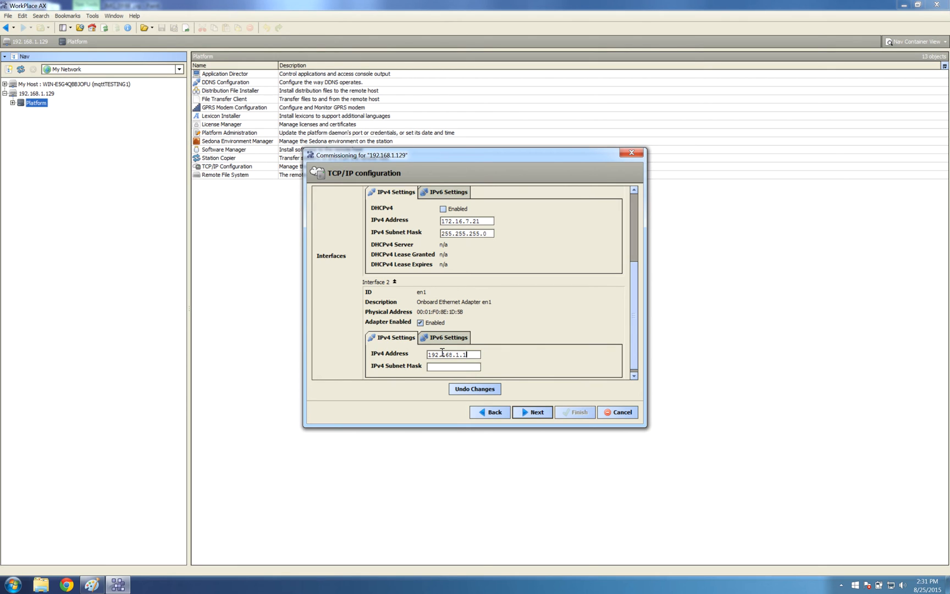
text(50)
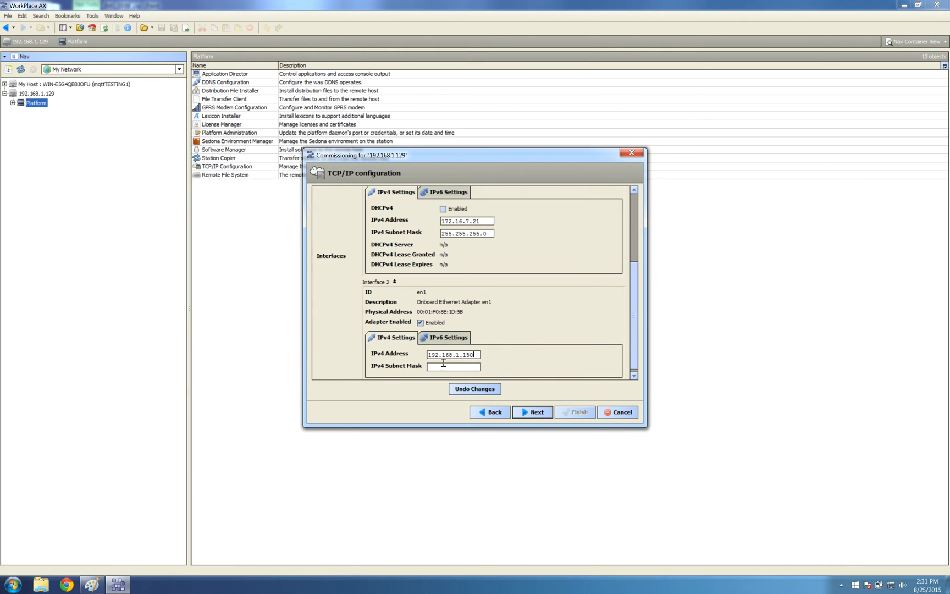
text(255.255.255.0)
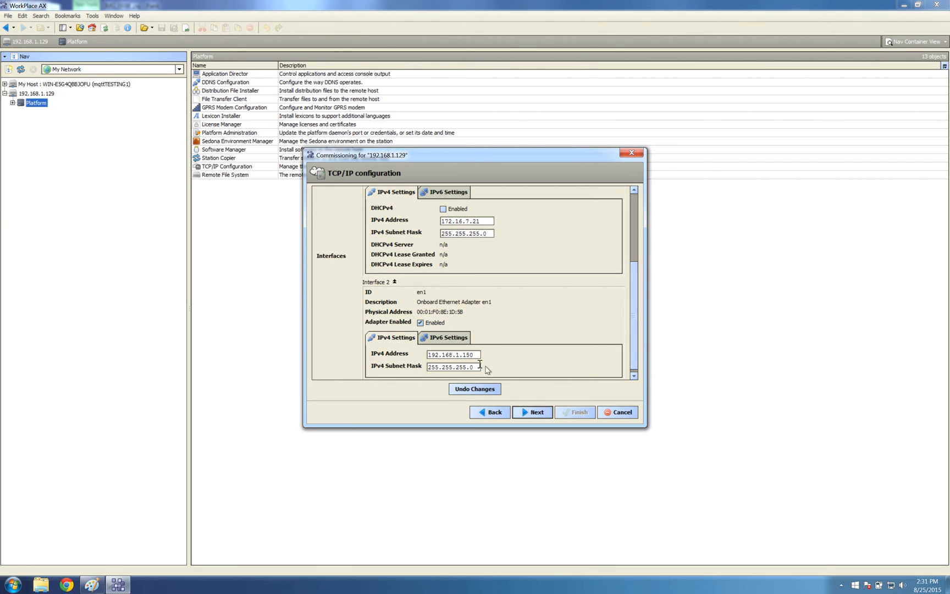
click(535, 412)
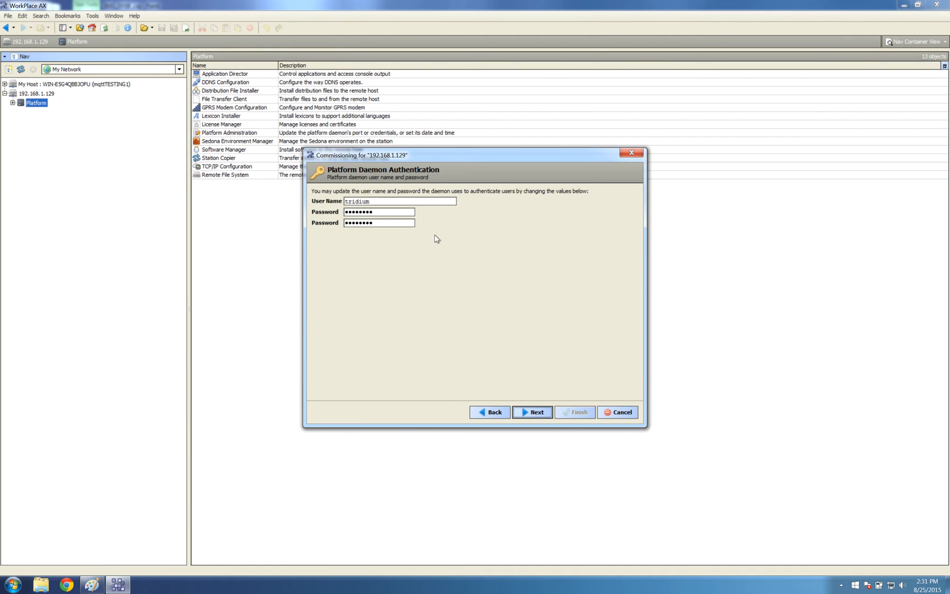
Step: Replace the platform daemon password, review the changes, and commit the commissioning with Finish
triple_click(378, 211)
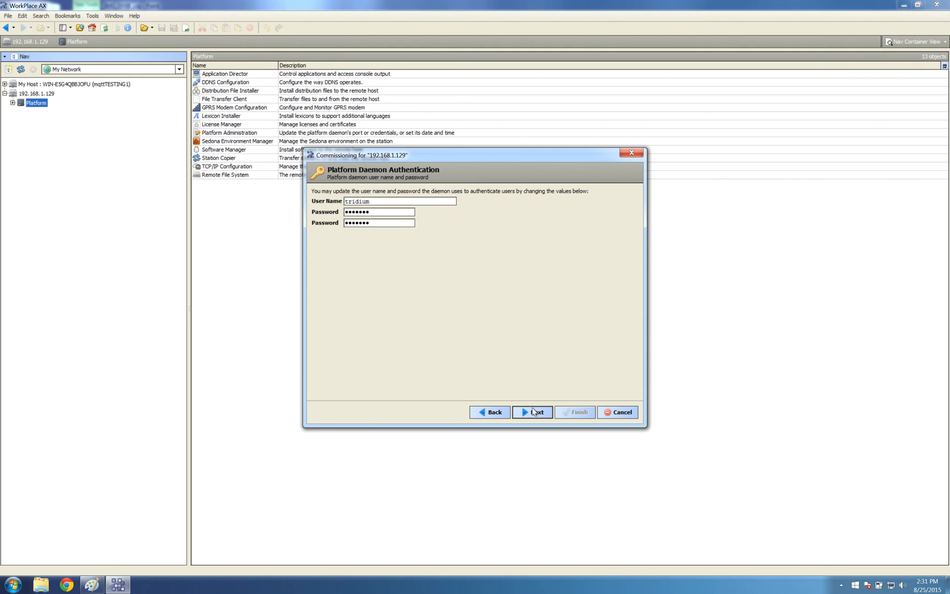
click(378, 222)
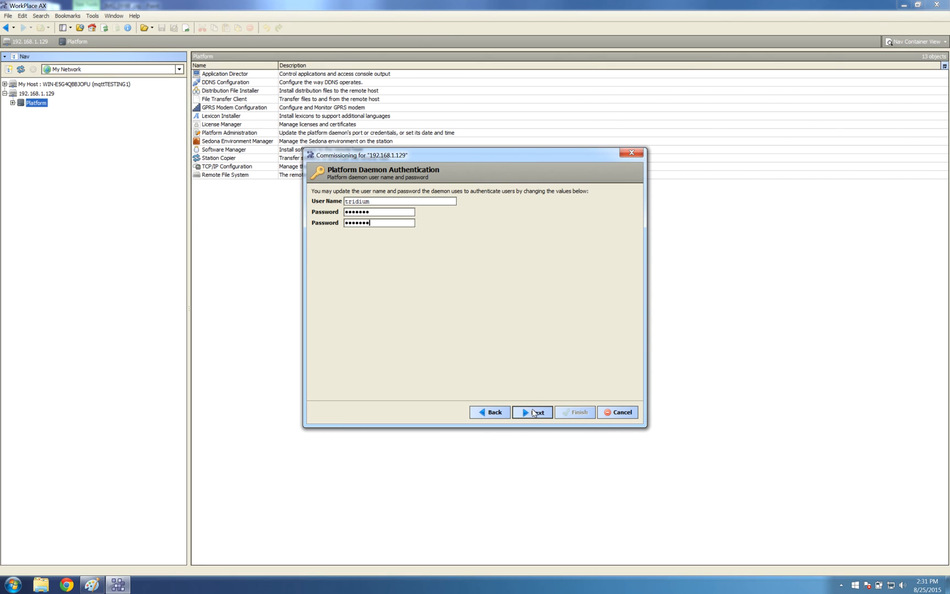
click(532, 412)
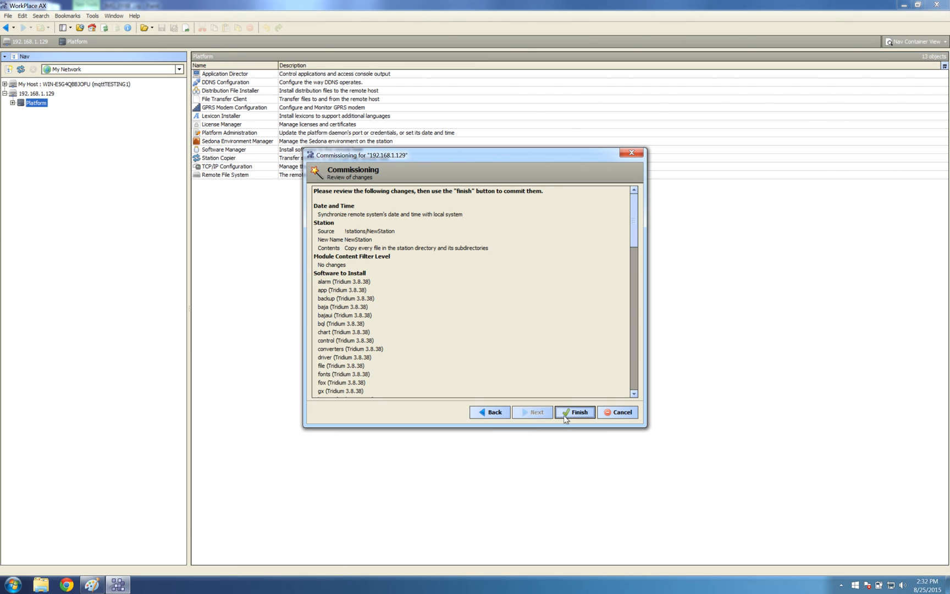
click(575, 412)
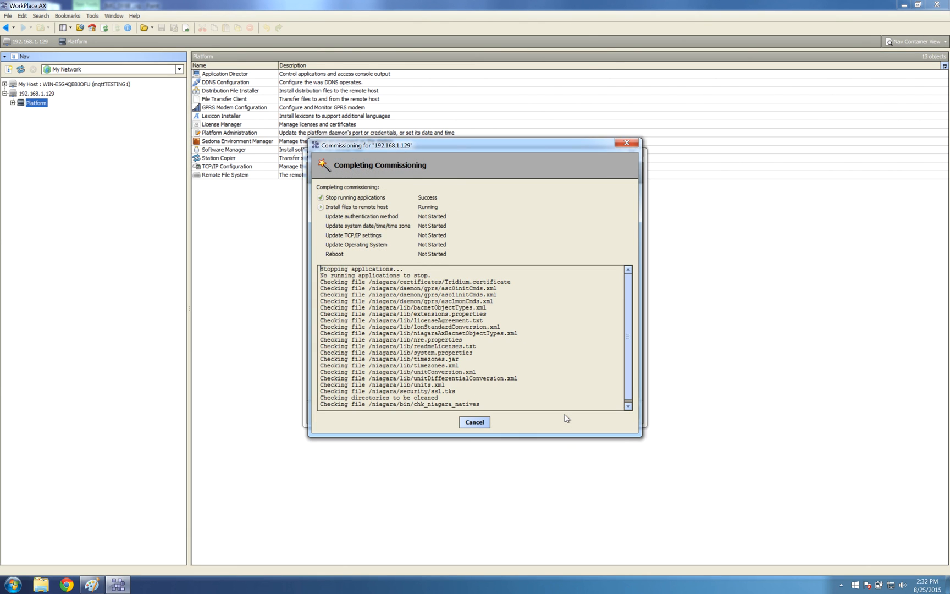